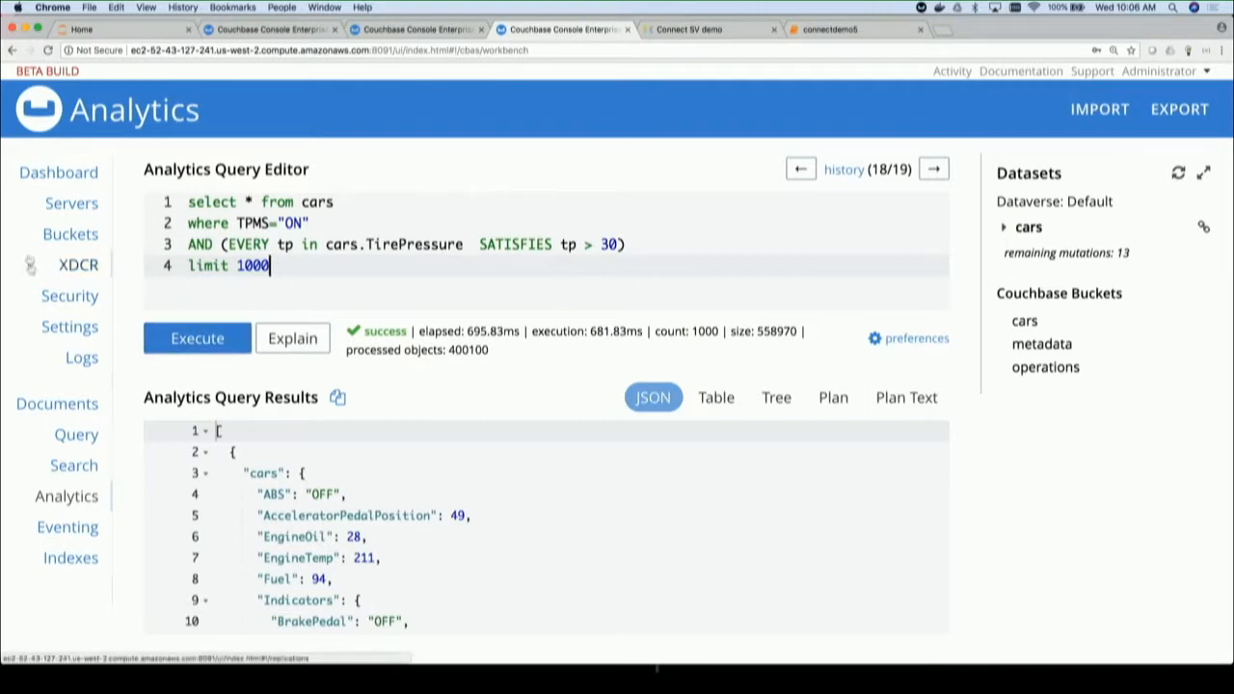
Step: Show the Servers page listing the cluster's three nodes
left_click(70, 202)
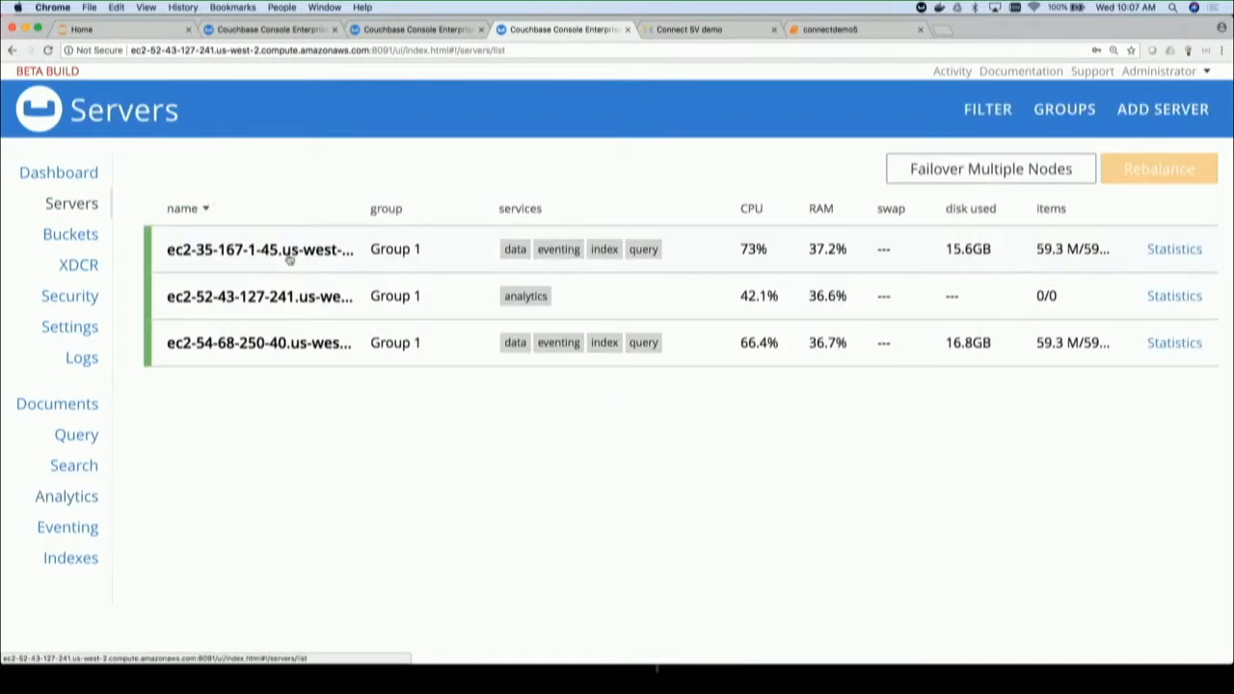
mouse_move(442, 291)
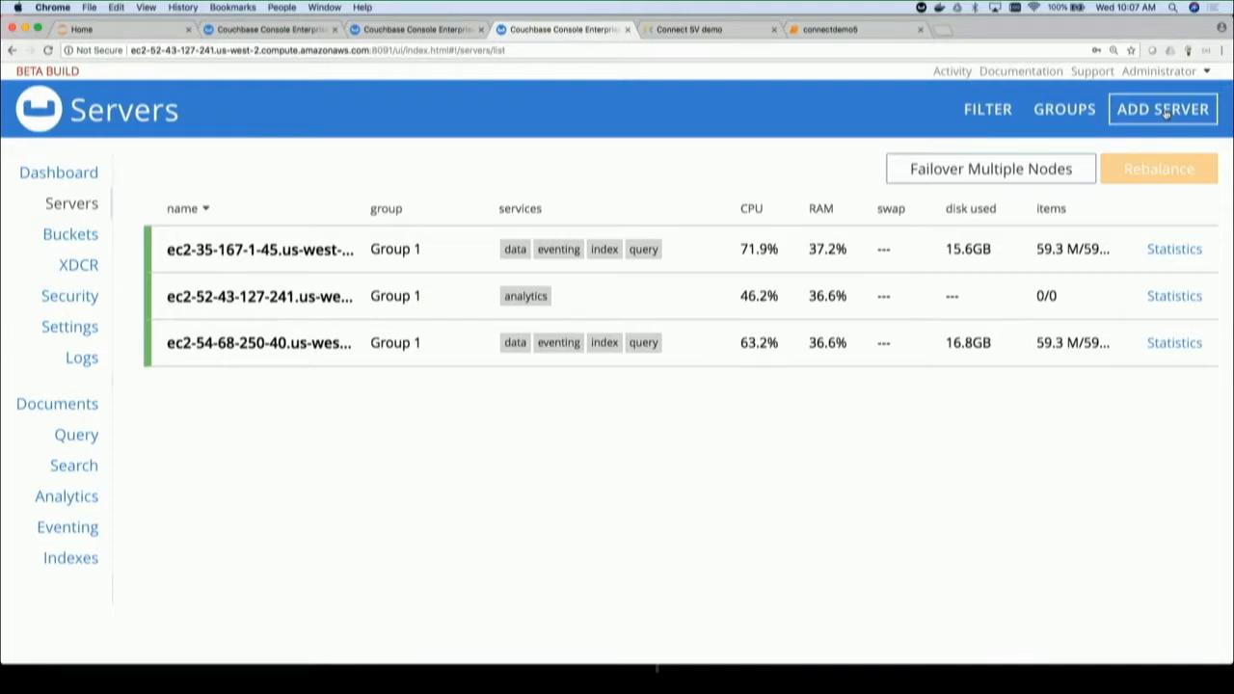
Step: Add server ec2-35-160-215-139.us-west-2.compute.amazonaws.com with only the Analytics service enabled
left_click(1160, 108)
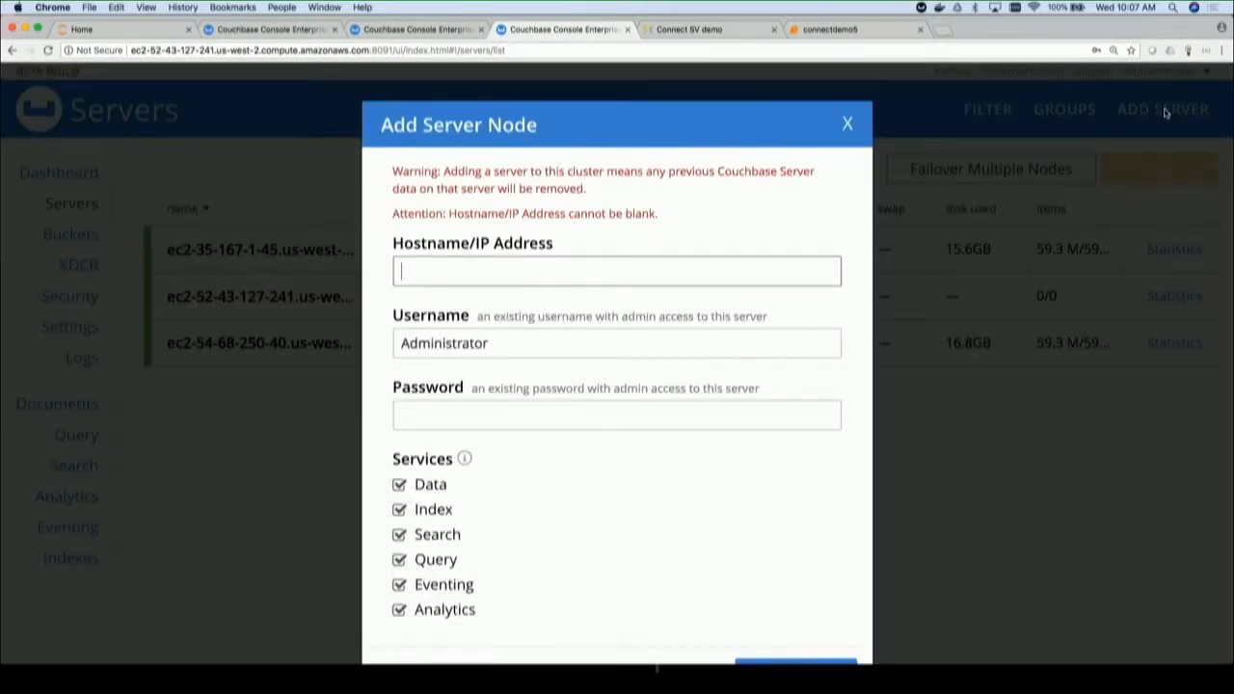
mouse_move(775, 239)
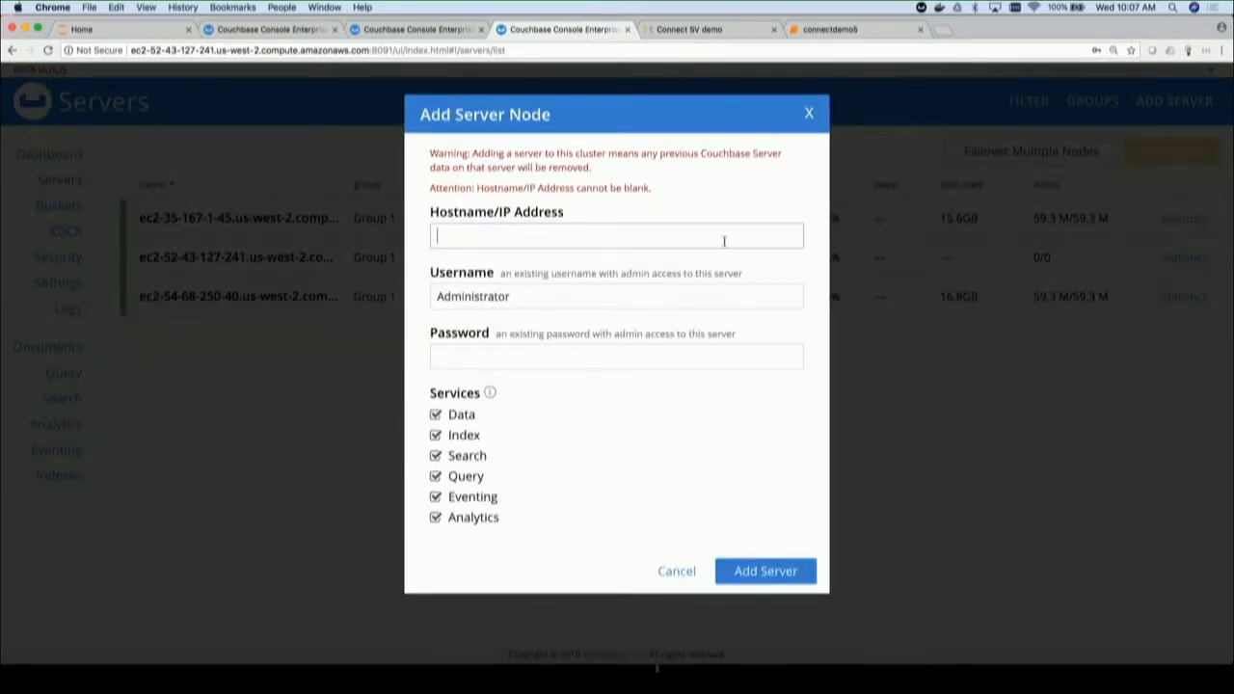
type("ec2-35-160-215-139.us-west-2.compute.amazonaws.com")
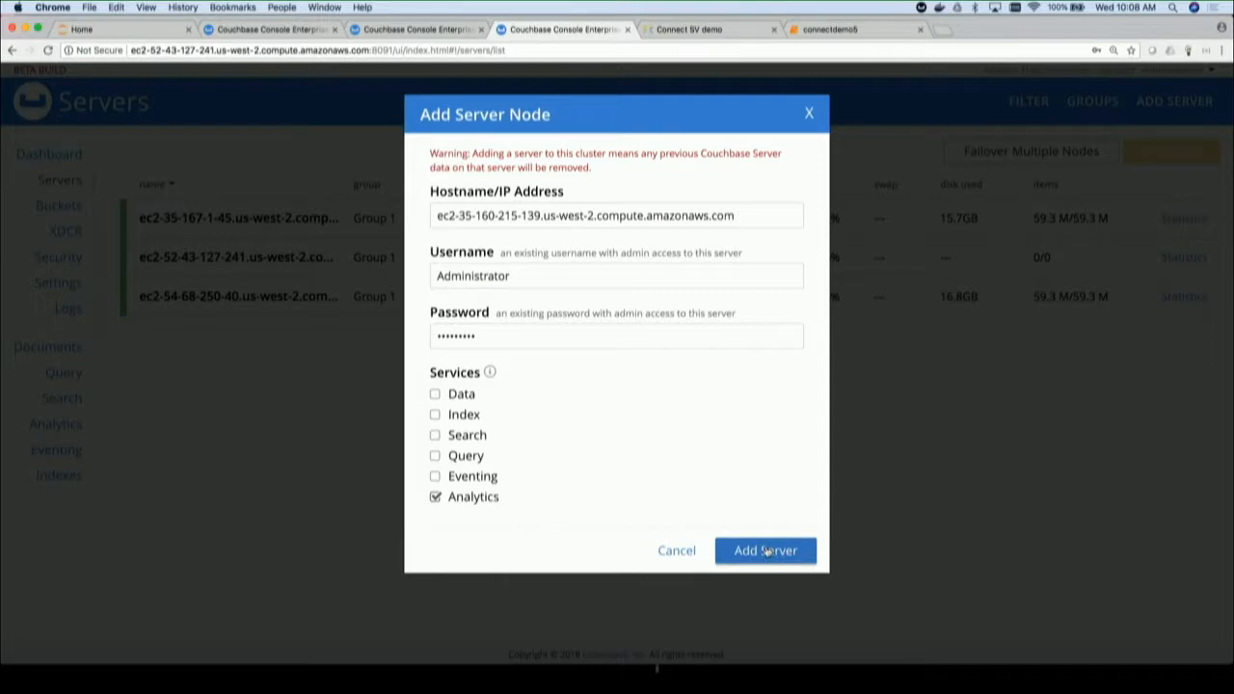
left_click(765, 552)
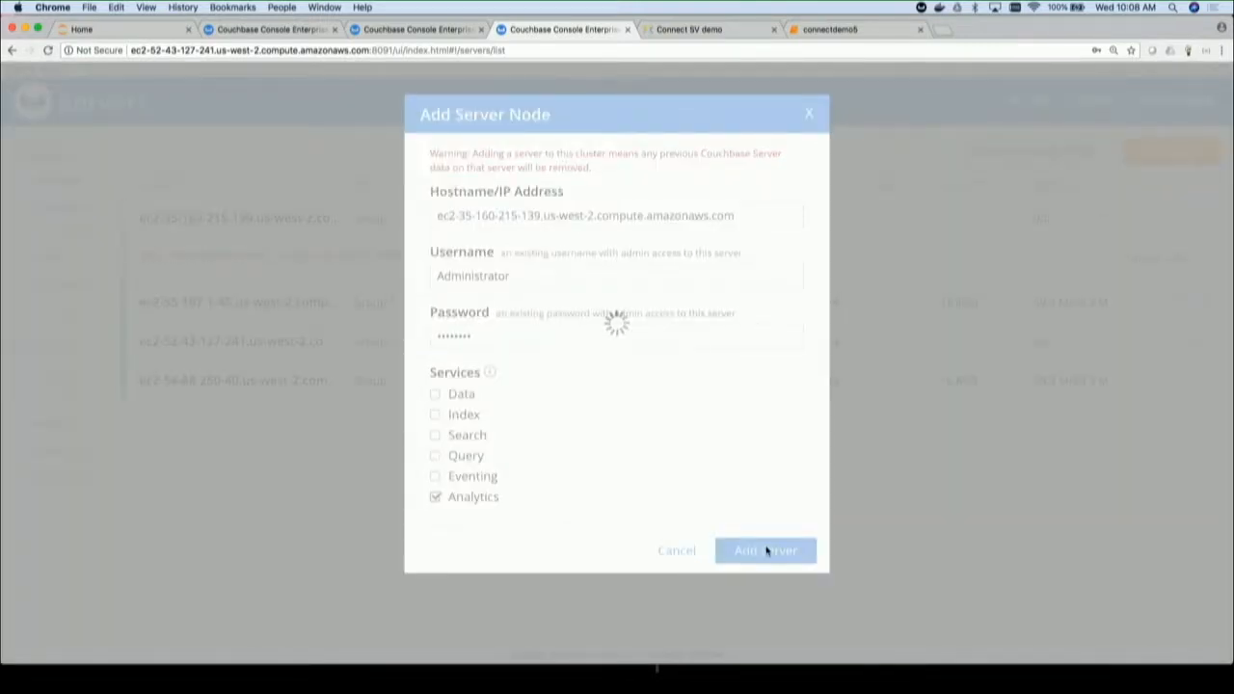
Step: Rebalance the cluster so the new Analytics node pending add joins the four-node cluster
left_click(765, 552)
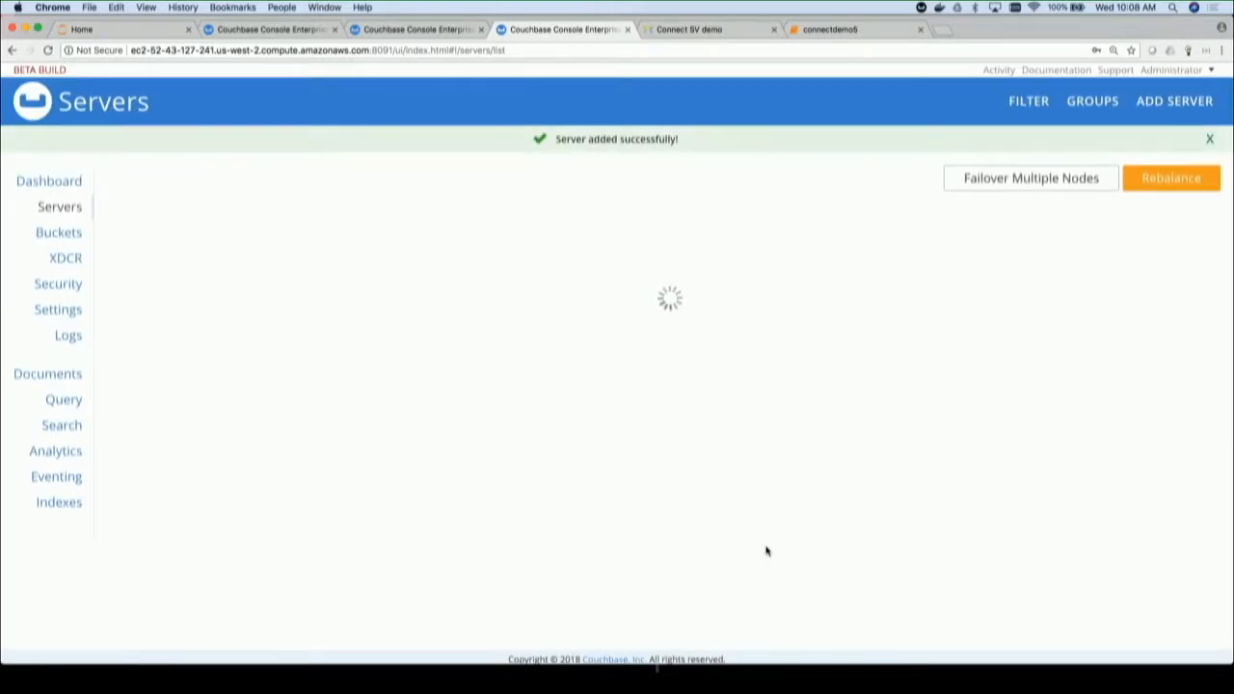
left_click(1210, 139)
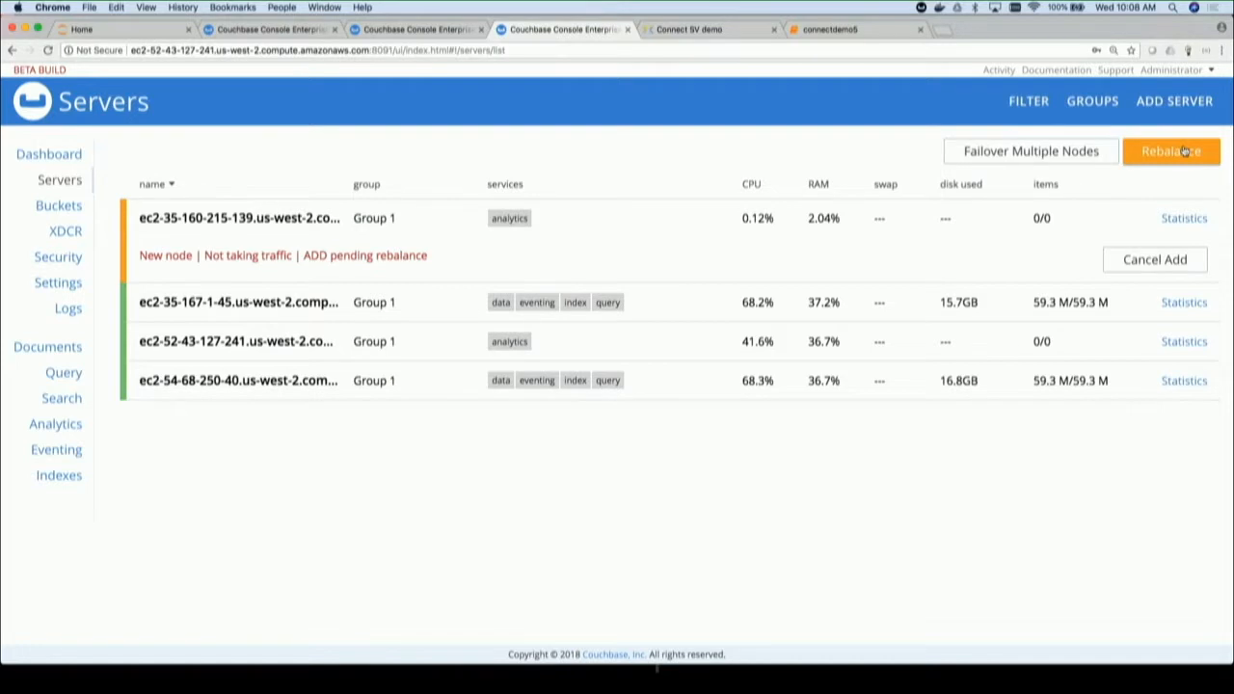
left_click(1172, 151)
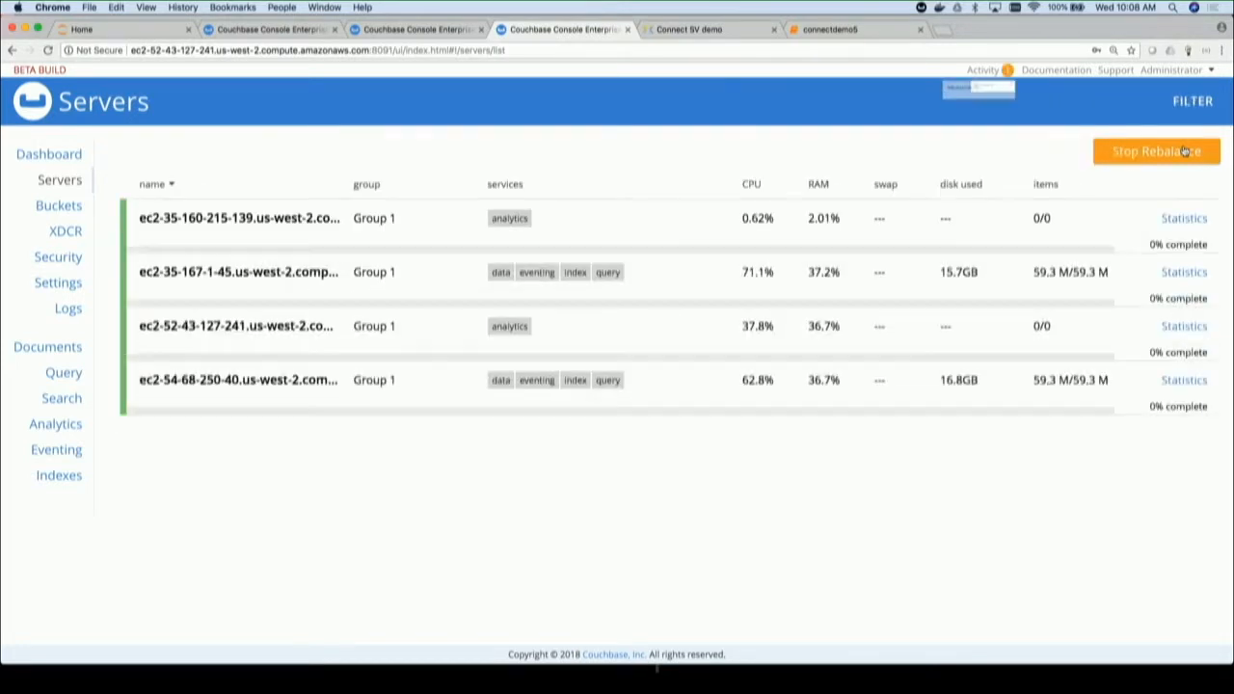